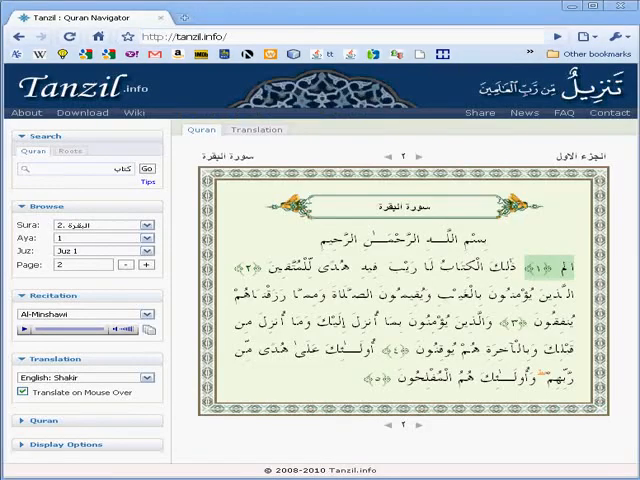
{"action": "mouse_move", "coordinate": [80, 112]}
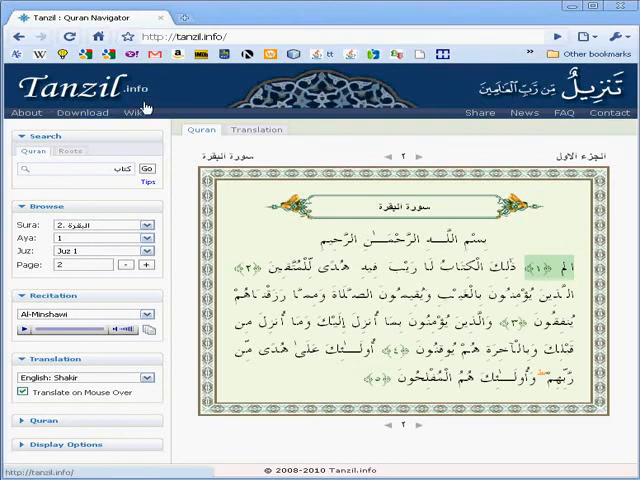
Step: Open Tanzil's Download panel listing Quran text, Zekr and script fonts
{"action": "left_click", "coordinate": [82, 112]}
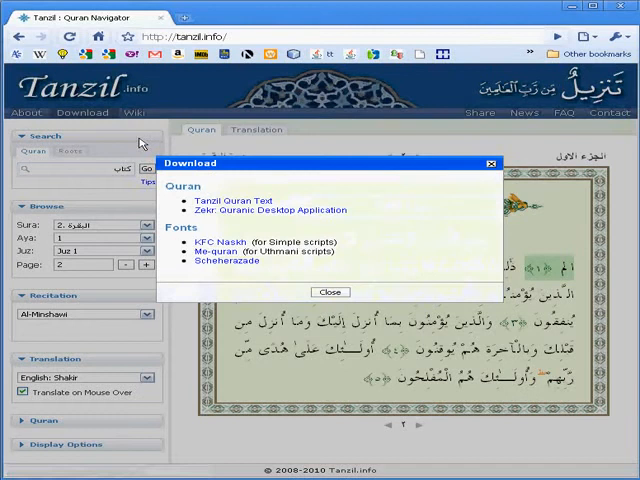
Step: On the Quran text download page, choose Simple Clean and exclude pause marks and sajdah signs
{"action": "left_click", "coordinate": [228, 200]}
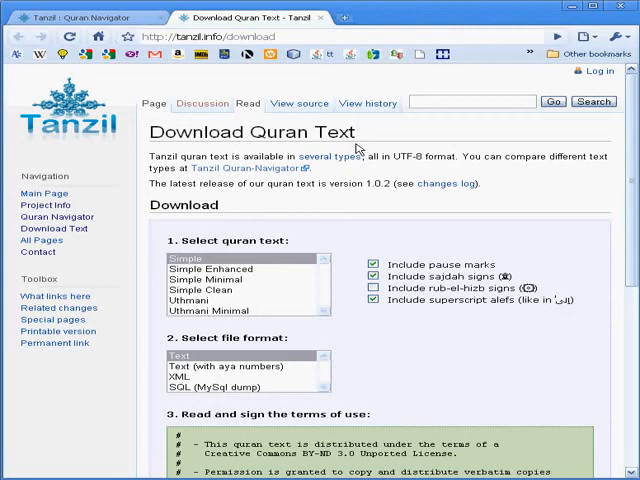
{"action": "mouse_move", "coordinate": [249, 277]}
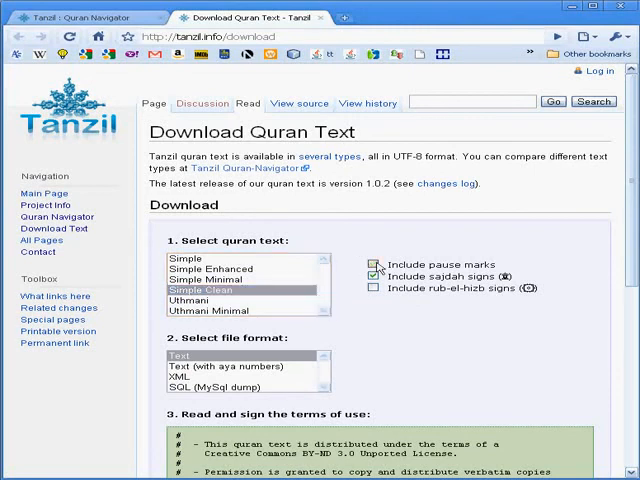
{"action": "left_click", "coordinate": [375, 276]}
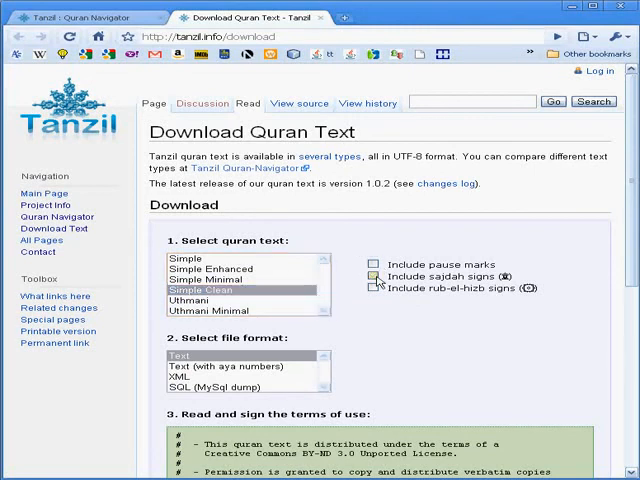
{"action": "left_click", "coordinate": [378, 277]}
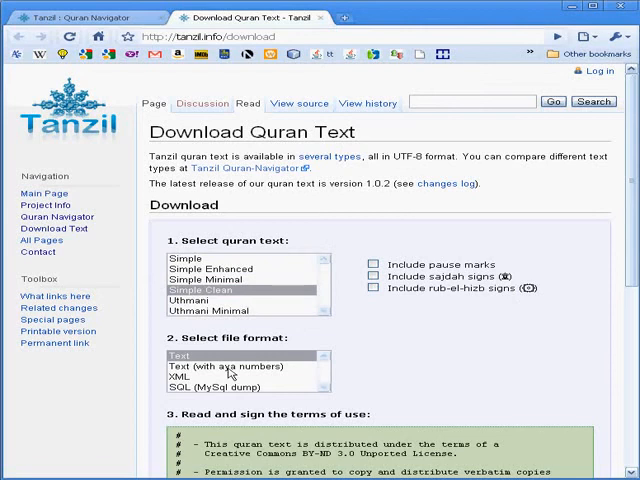
Step: Choose 'Text (with aya numbers)', accept the terms and download quran-simple-clean.txt
{"action": "left_click", "coordinate": [235, 365]}
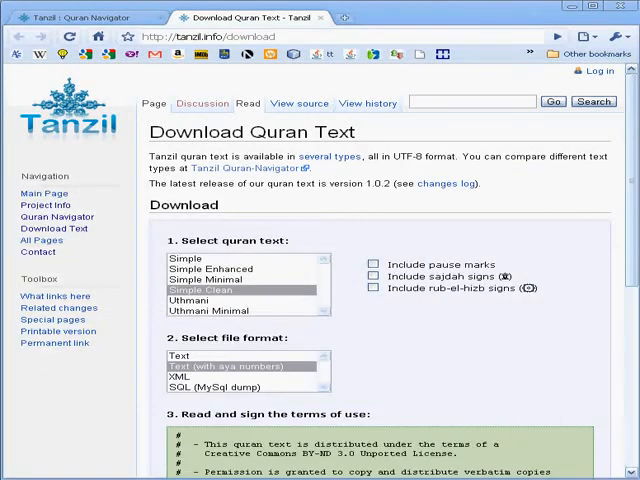
{"action": "mouse_move", "coordinate": [630, 253]}
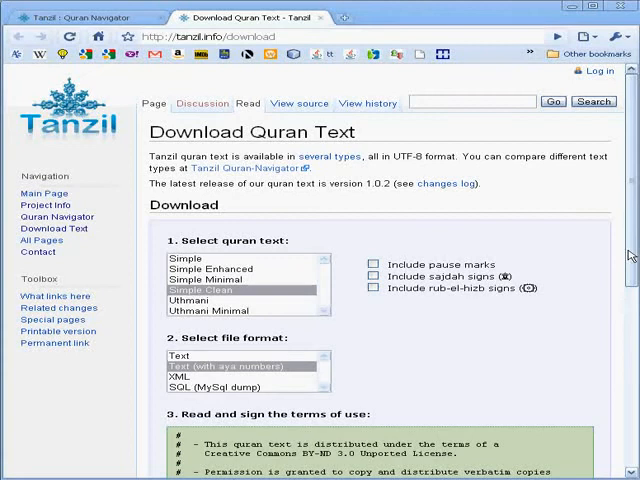
{"action": "scroll", "scroll_direction": "down", "scroll_amount": 3}
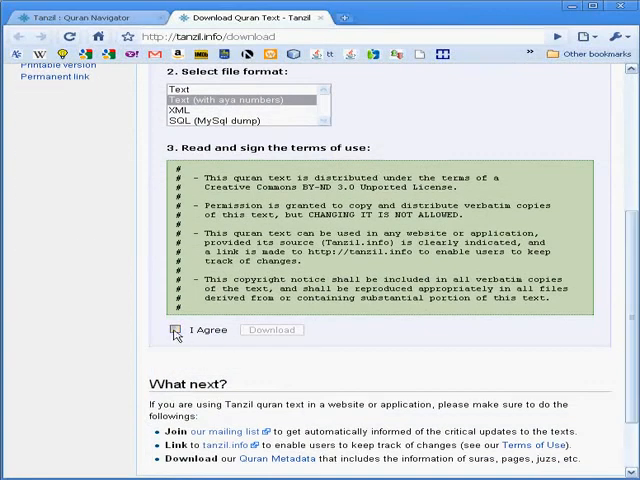
{"action": "left_click", "coordinate": [168, 330]}
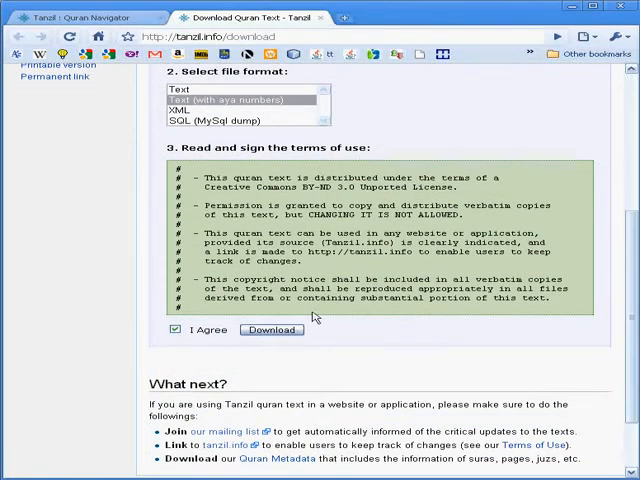
{"action": "left_click", "coordinate": [271, 330]}
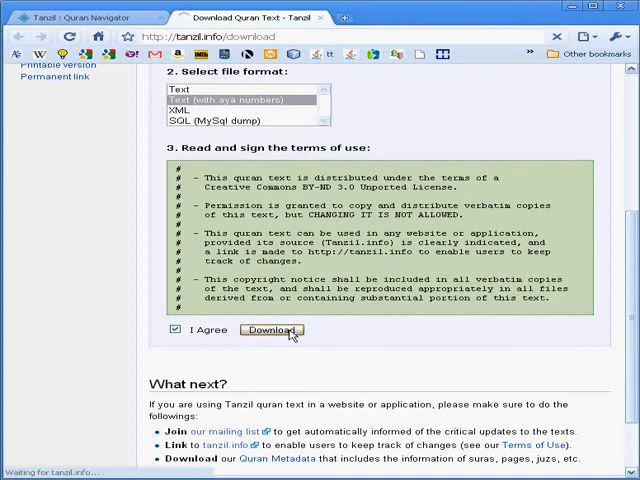
{"action": "left_click", "coordinate": [272, 330]}
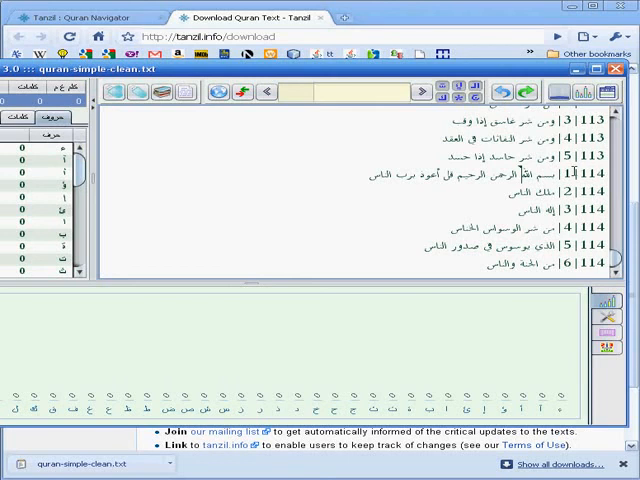
{"action": "mouse_move", "coordinate": [622, 120]}
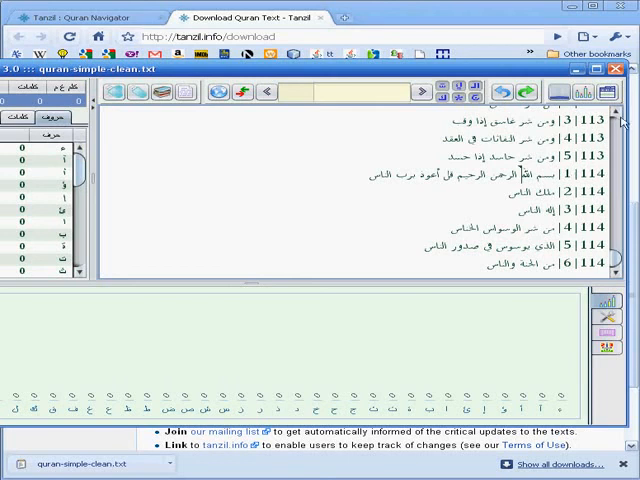
Step: Scroll quran-simple-clean.txt in Intelize back to Al-Fatiha, selecting part of verse 113:1 along the way
{"action": "scroll", "scroll_direction": "up", "scroll_amount": 3}
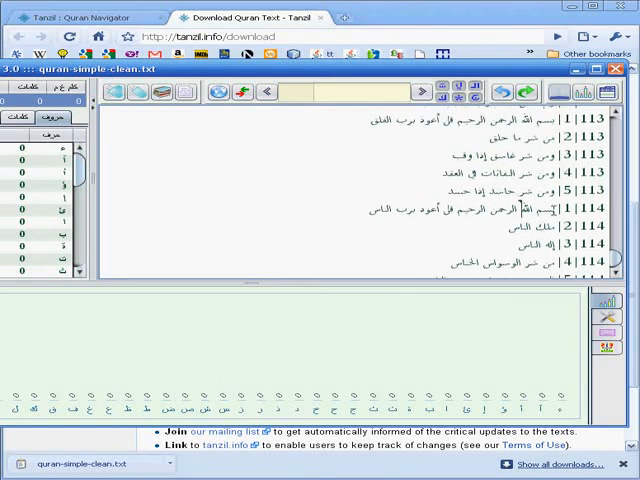
{"action": "double_click", "coordinate": [525, 208]}
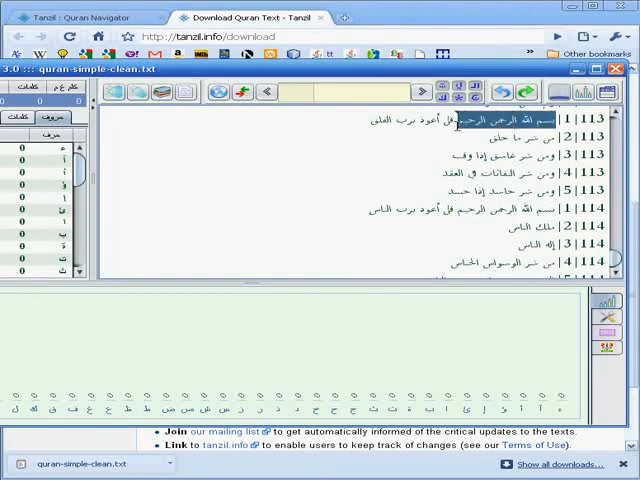
{"action": "scroll", "scroll_direction": "up", "scroll_amount": 3}
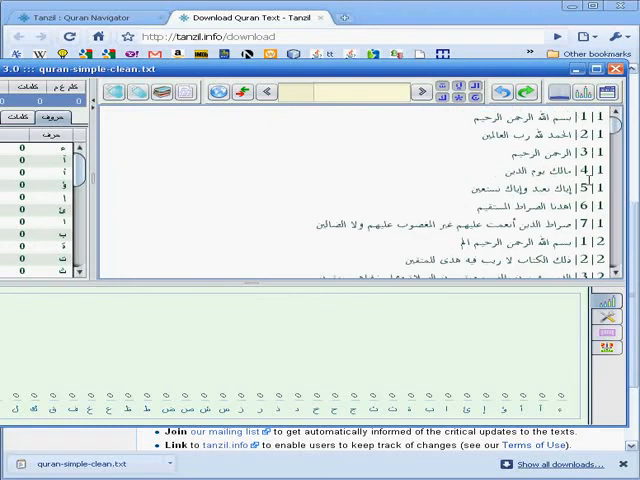